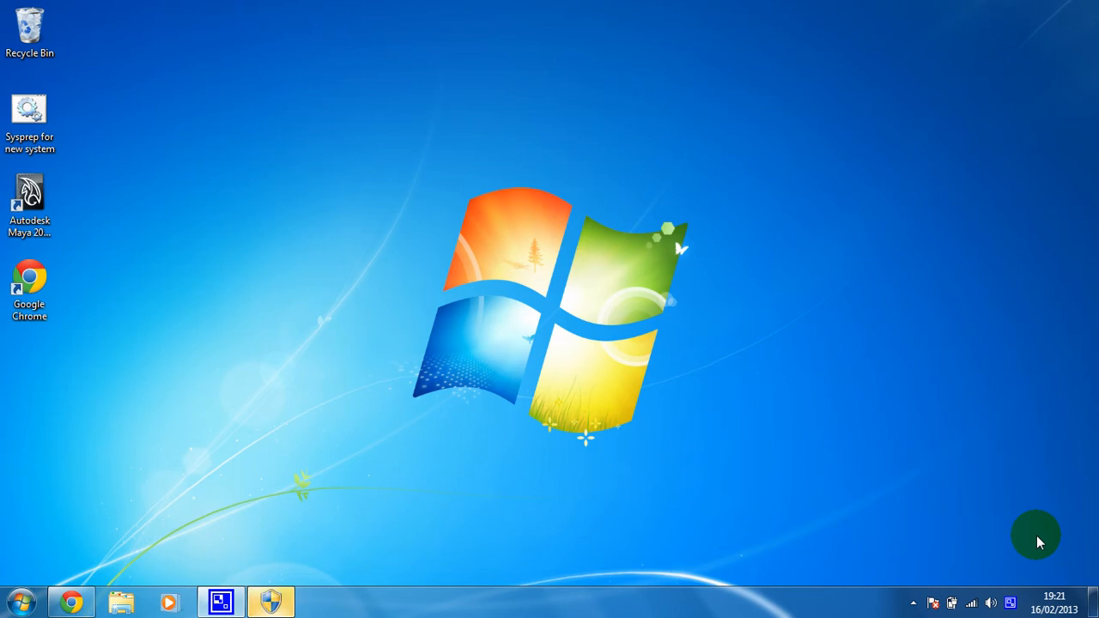
{"action": "mouse_move", "coordinate": [558, 357]}
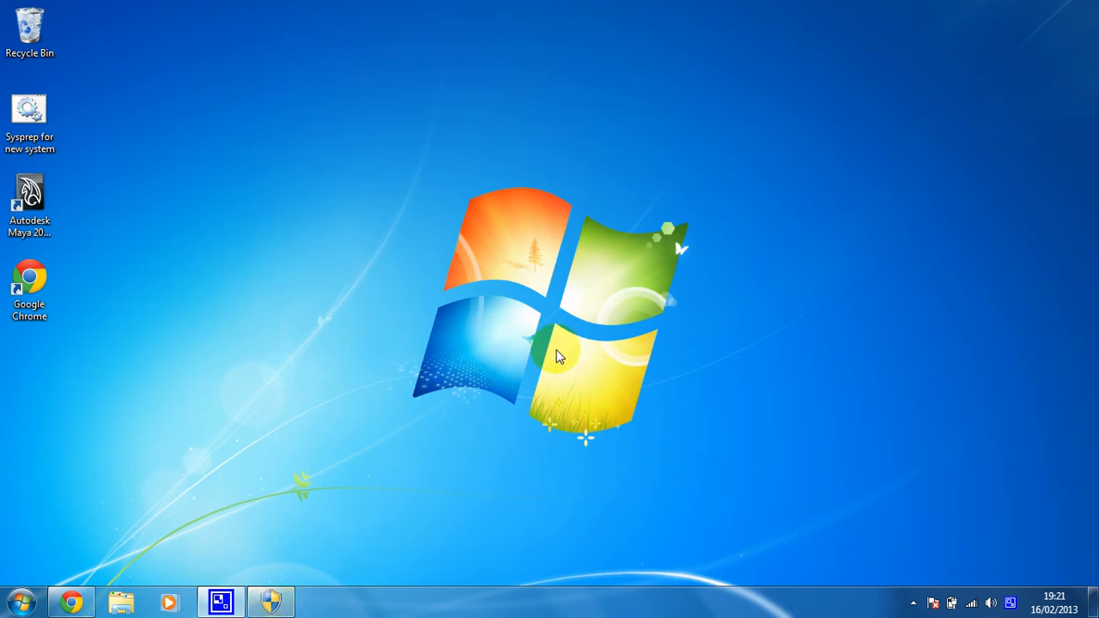
{"action": "mouse_move", "coordinate": [581, 323]}
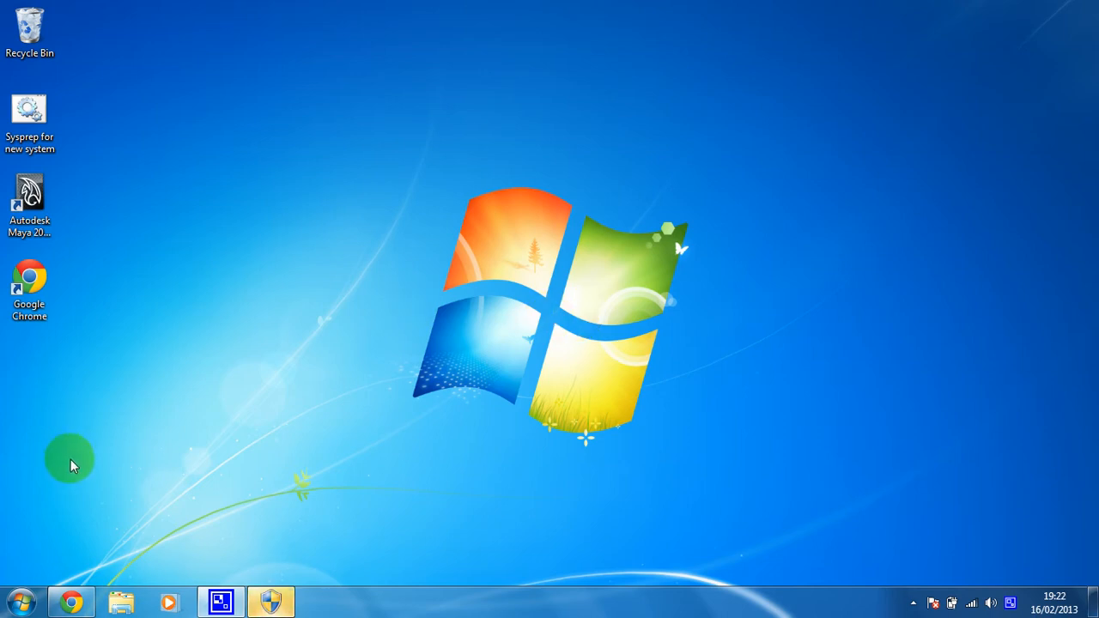
Step: Launch Chrome to reach Adobe's CS2 downloads page
{"action": "left_click", "coordinate": [72, 598]}
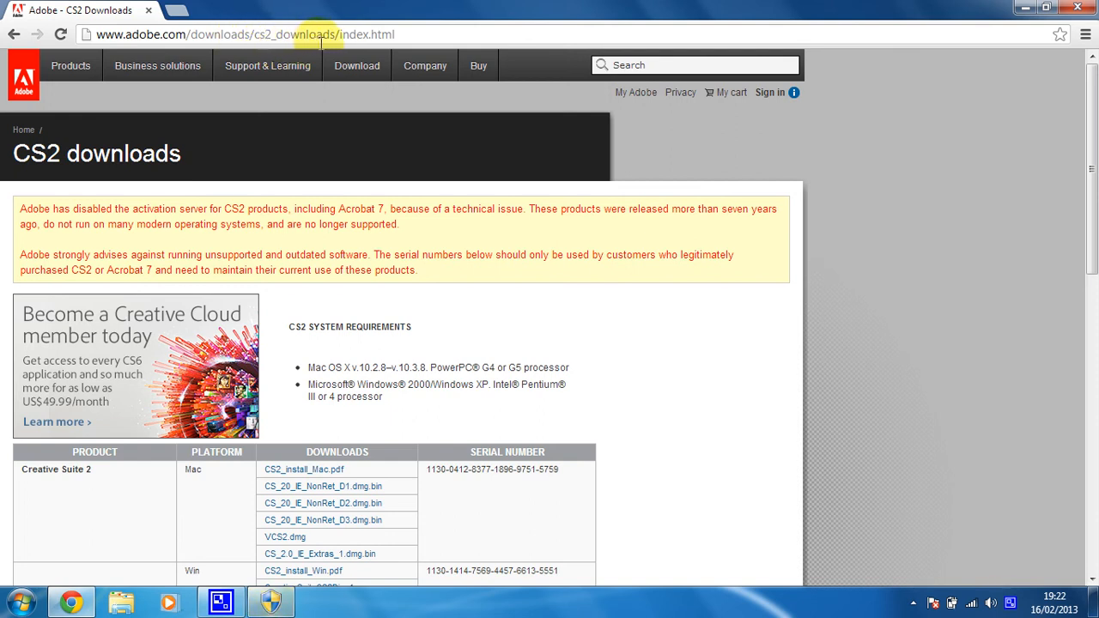
{"action": "mouse_move", "coordinate": [450, 31]}
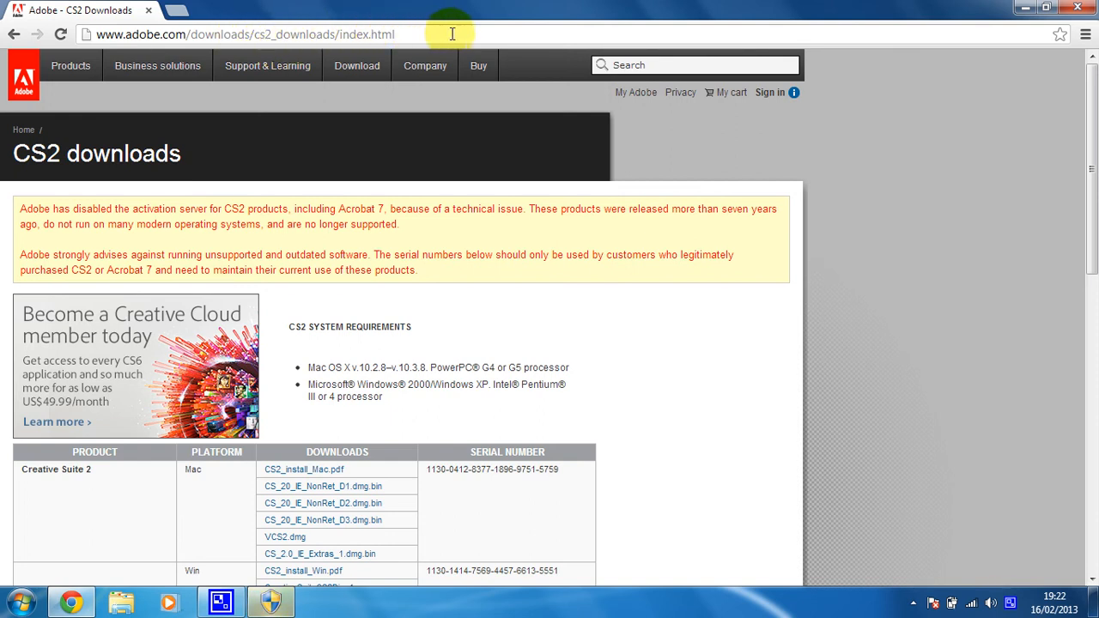
{"action": "mouse_move", "coordinate": [438, 24]}
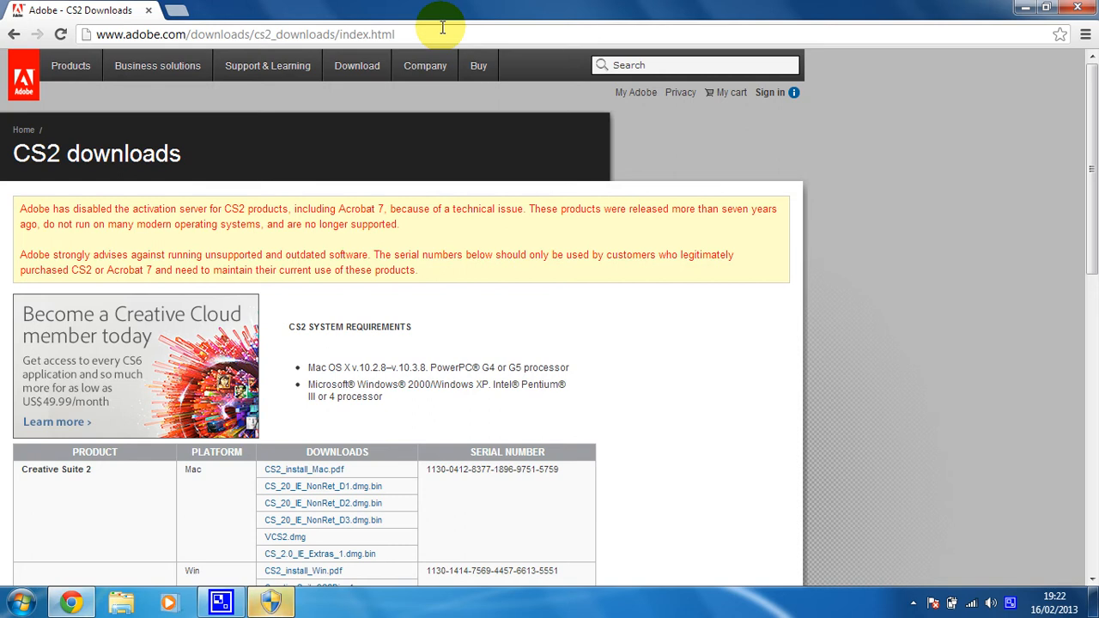
{"action": "mouse_move", "coordinate": [77, 209]}
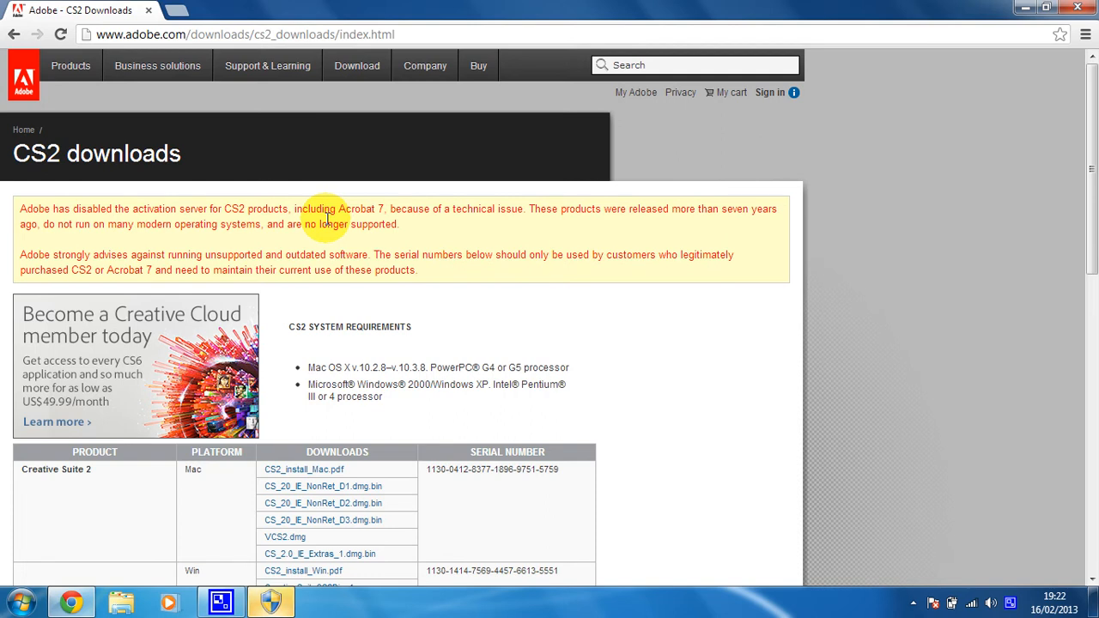
{"action": "scroll", "scroll_direction": "down", "scroll_amount": 3}
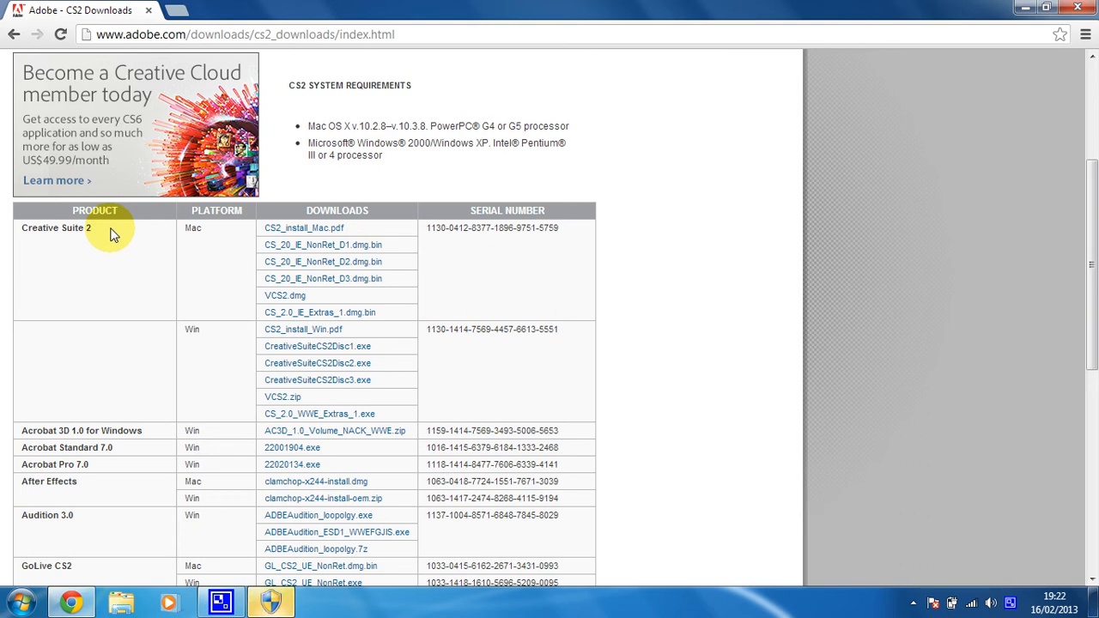
{"action": "scroll", "scroll_direction": "down", "scroll_amount": 3}
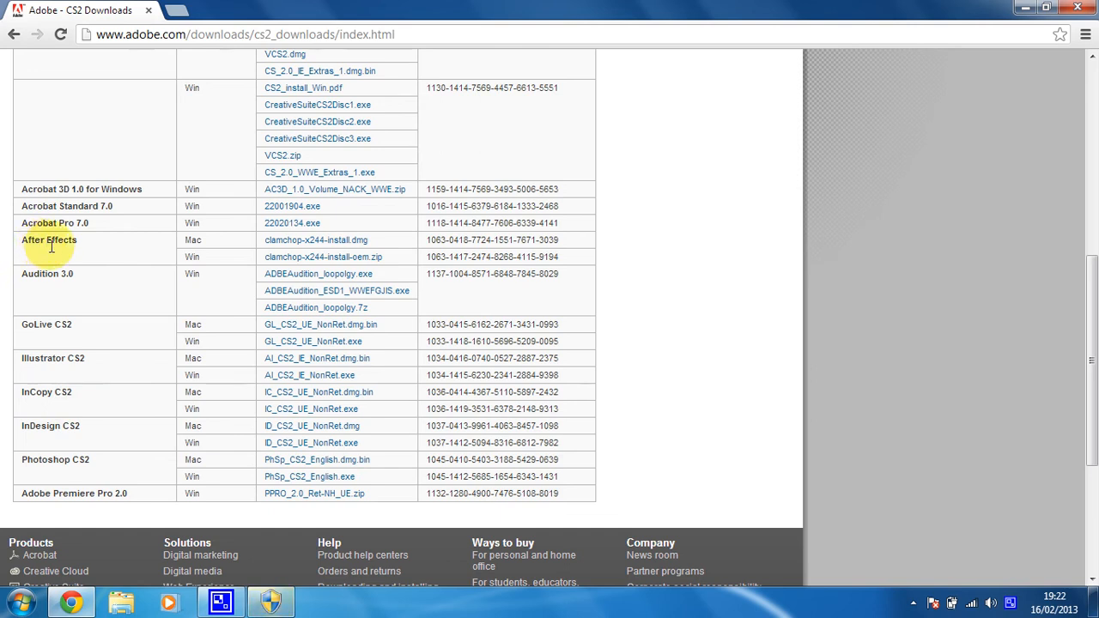
{"action": "mouse_move", "coordinate": [100, 249]}
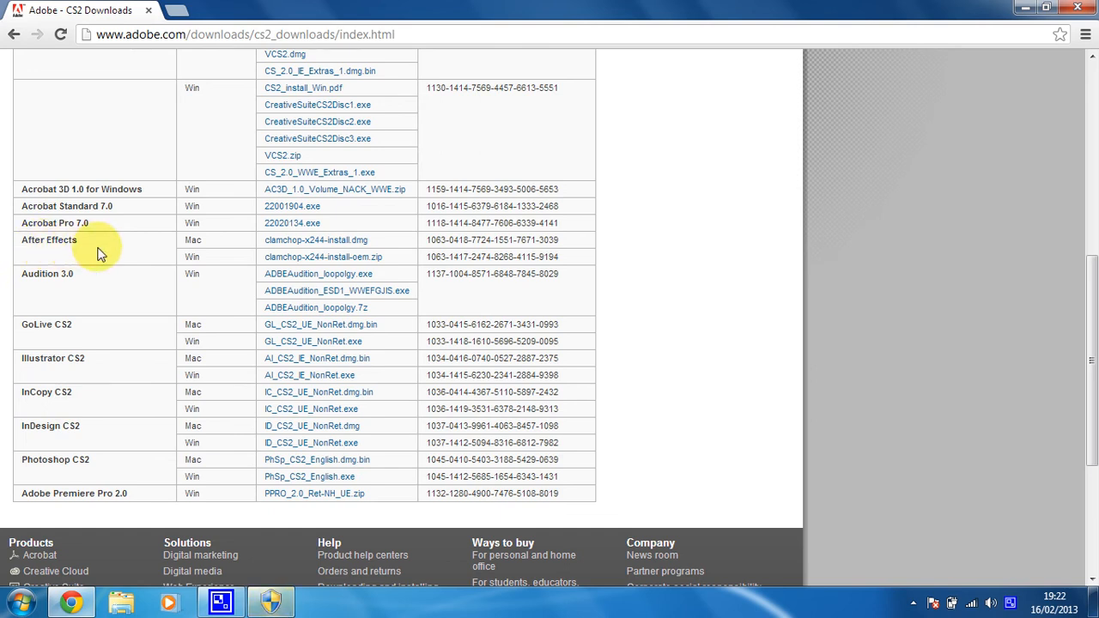
{"action": "scroll", "scroll_direction": "down", "scroll_amount": 3}
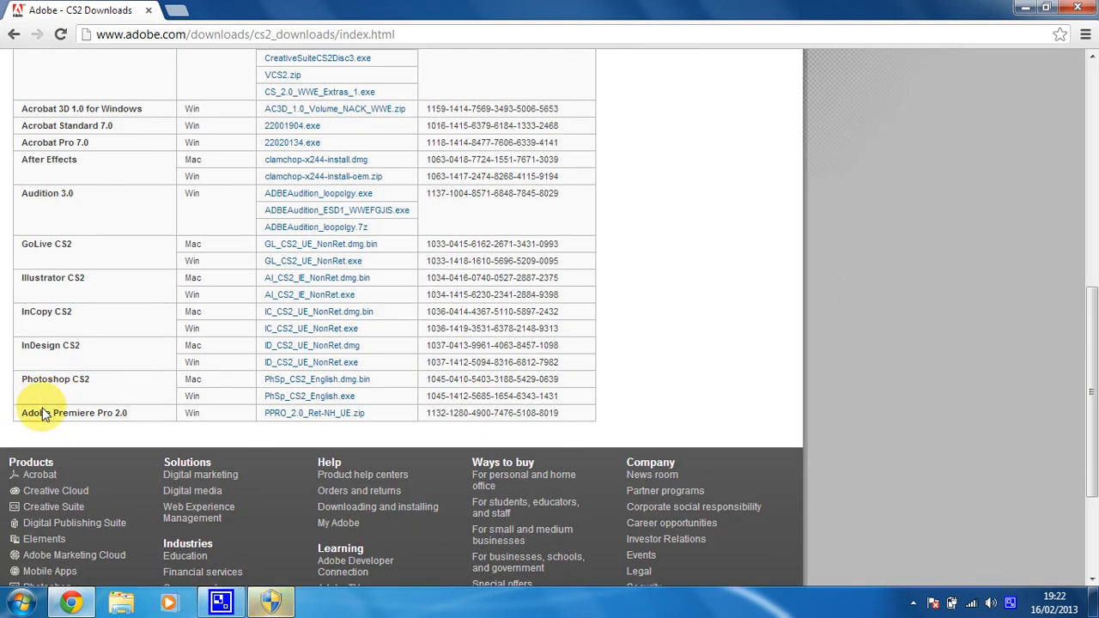
{"action": "mouse_move", "coordinate": [243, 412]}
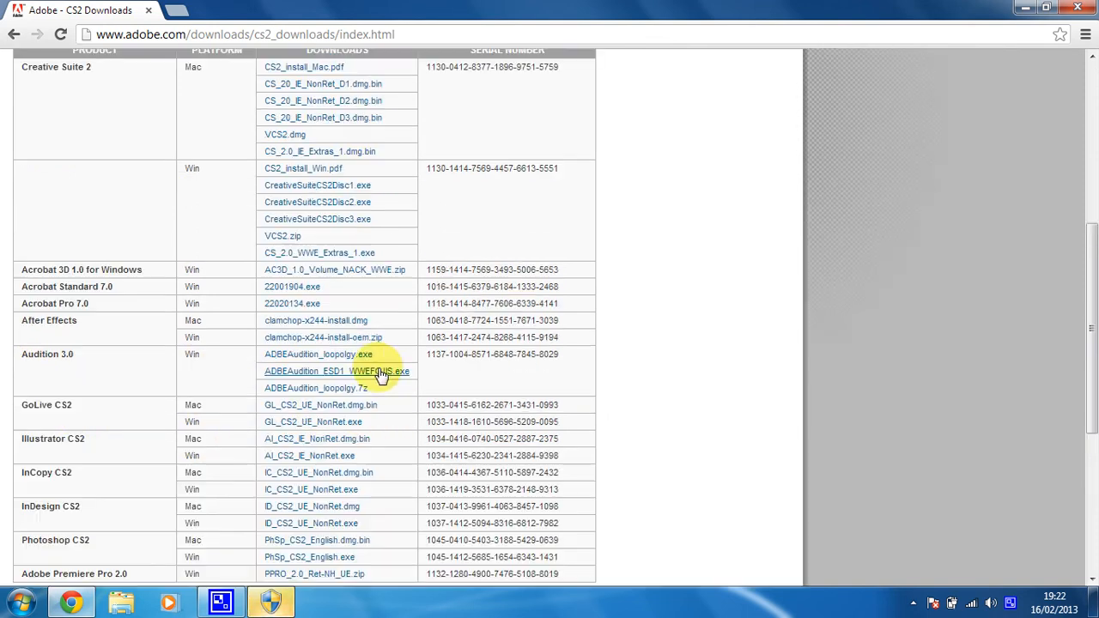
{"action": "scroll", "scroll_direction": "up", "scroll_amount": 3}
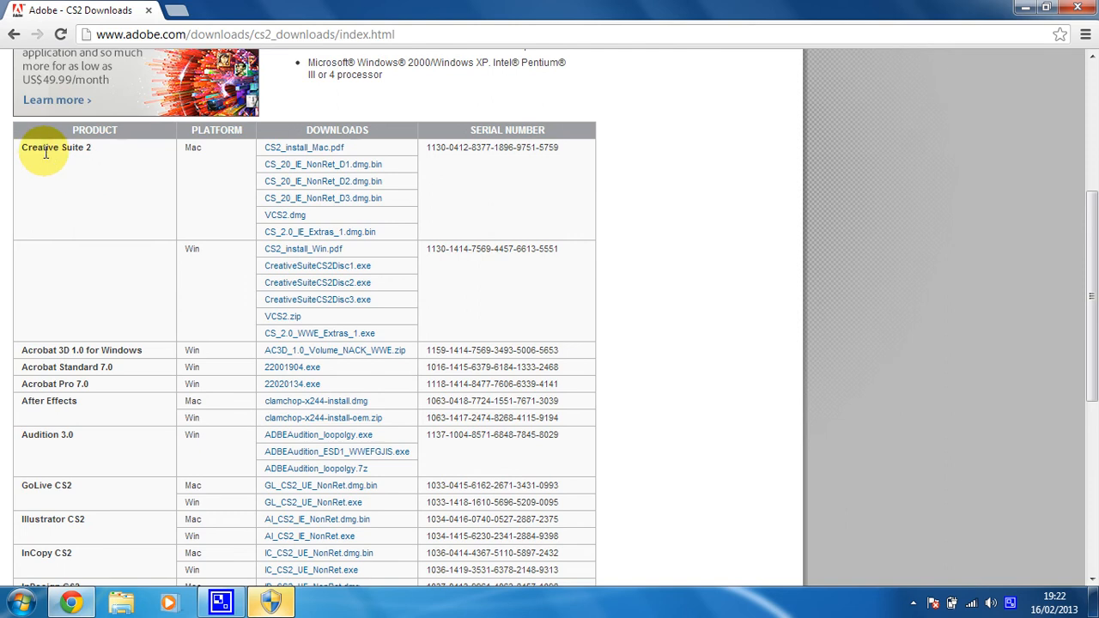
{"action": "mouse_move", "coordinate": [237, 254]}
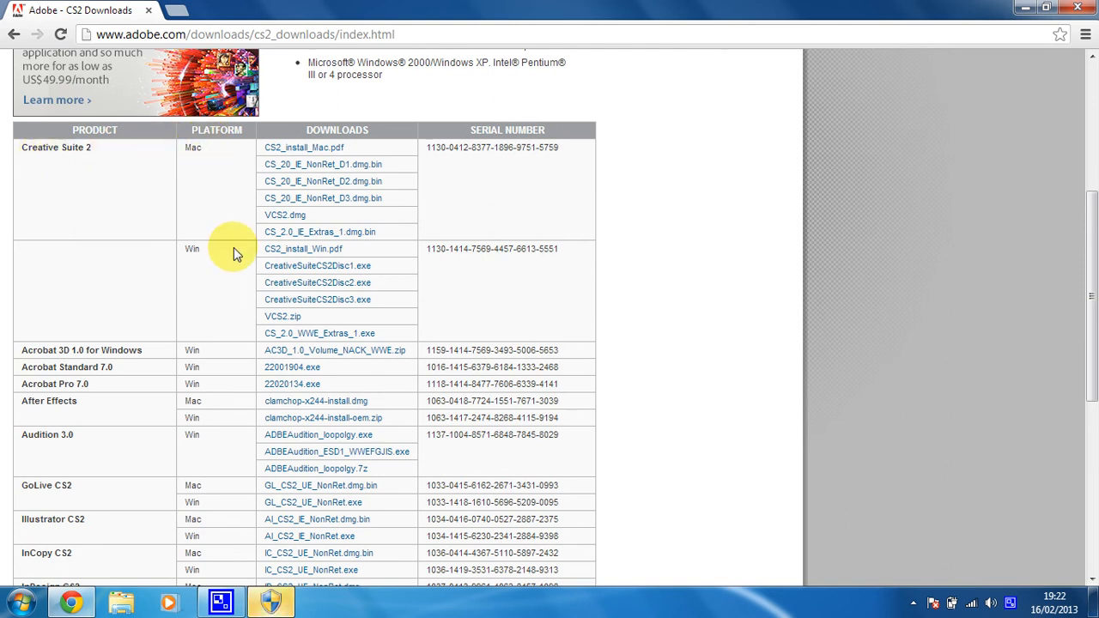
{"action": "mouse_move", "coordinate": [477, 254]}
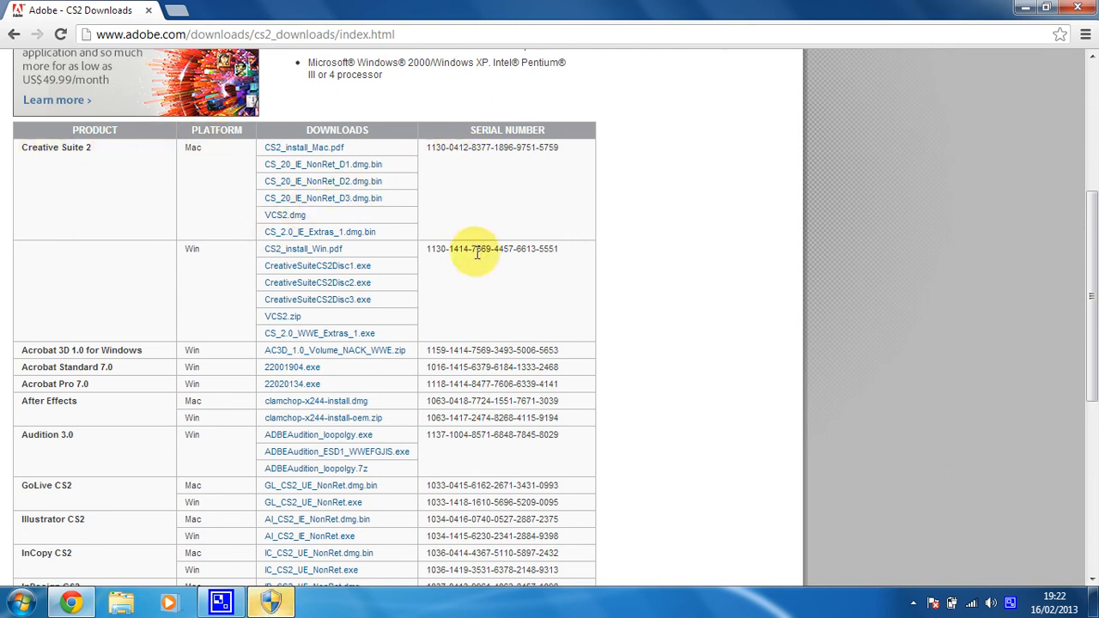
{"action": "mouse_move", "coordinate": [481, 328]}
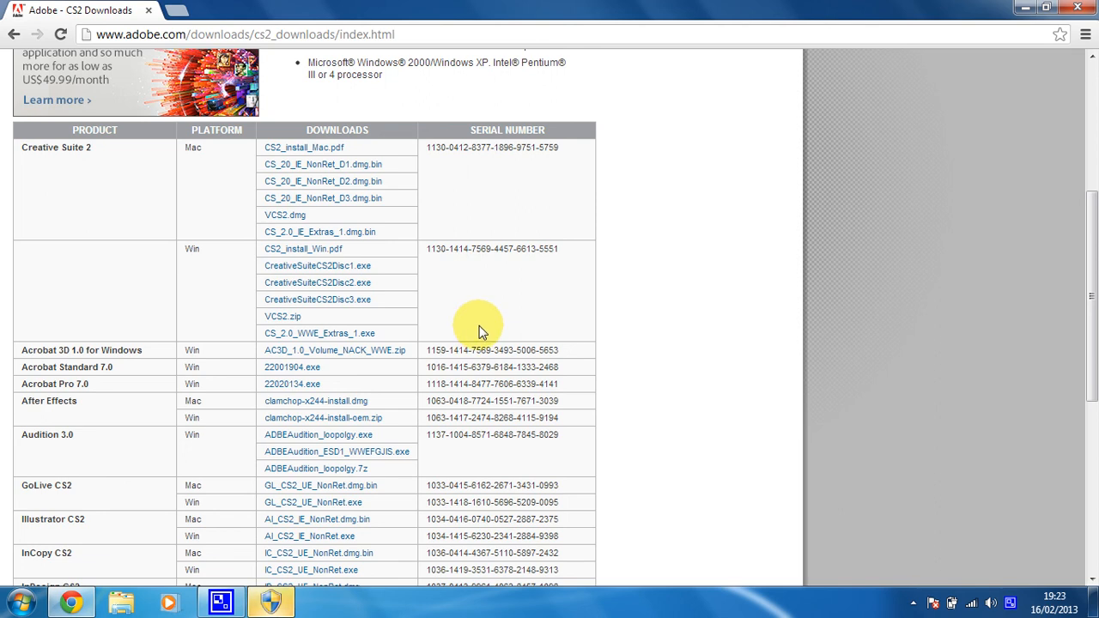
{"action": "scroll", "scroll_direction": "down", "scroll_amount": 3}
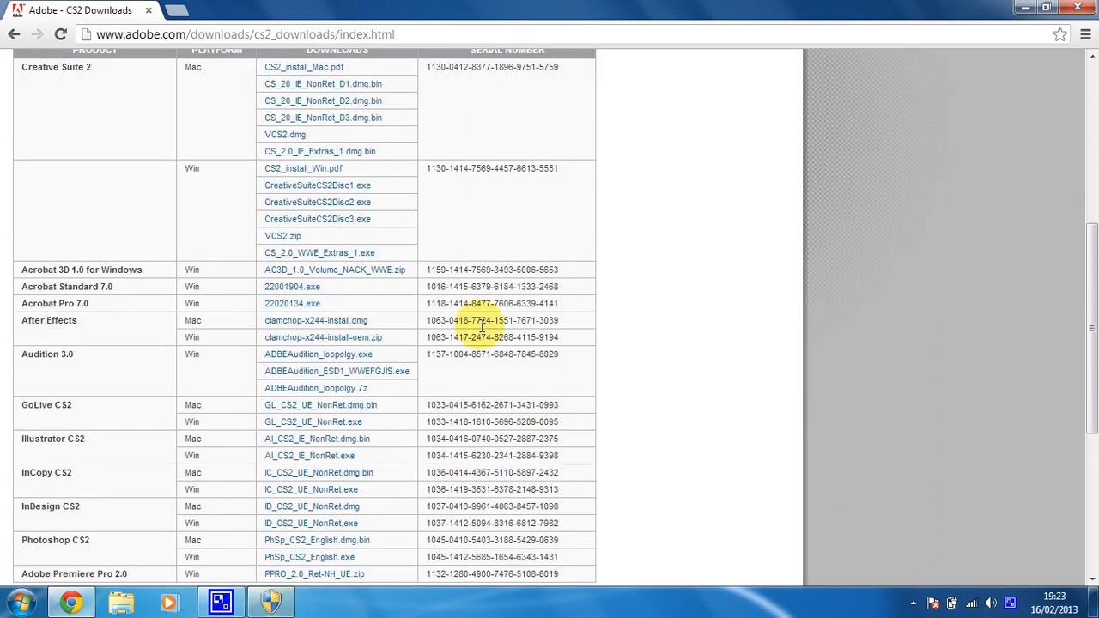
{"action": "scroll", "scroll_direction": "up", "scroll_amount": 3}
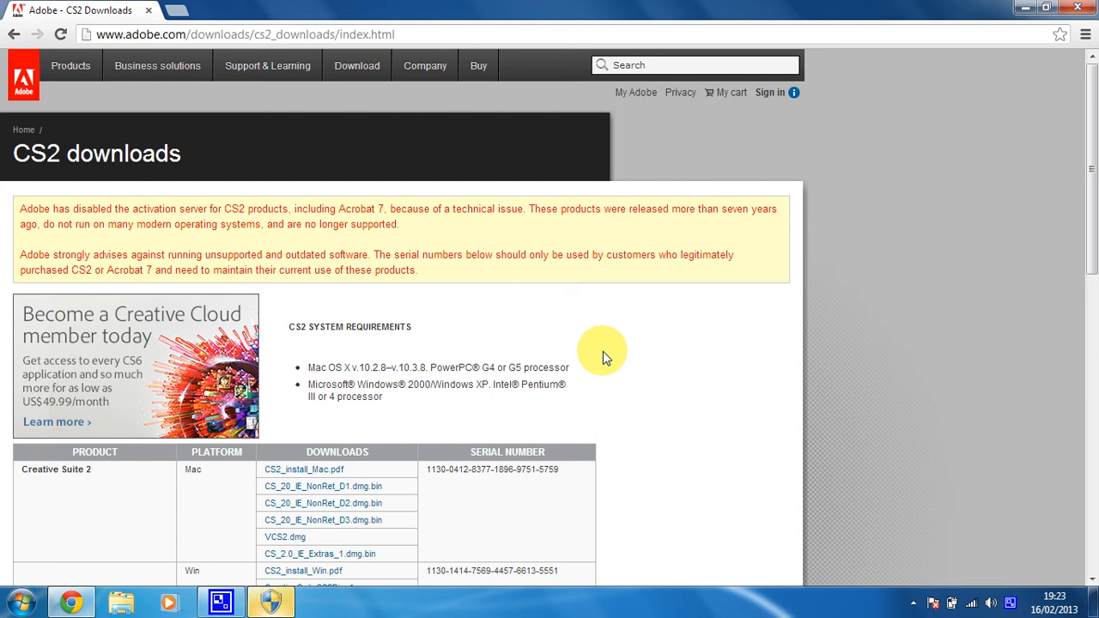
{"action": "scroll", "scroll_direction": "down", "scroll_amount": 3}
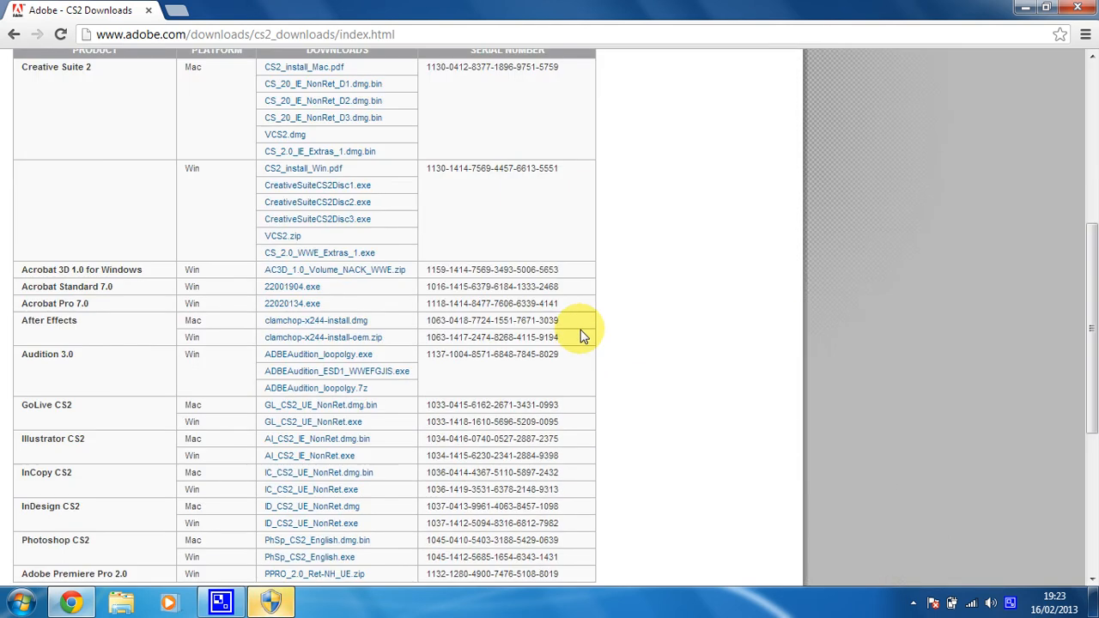
Step: Start downloading PhSp_CS2_English.exe from the Photoshop CS2 Win row
{"action": "scroll", "scroll_direction": "down", "scroll_amount": 3}
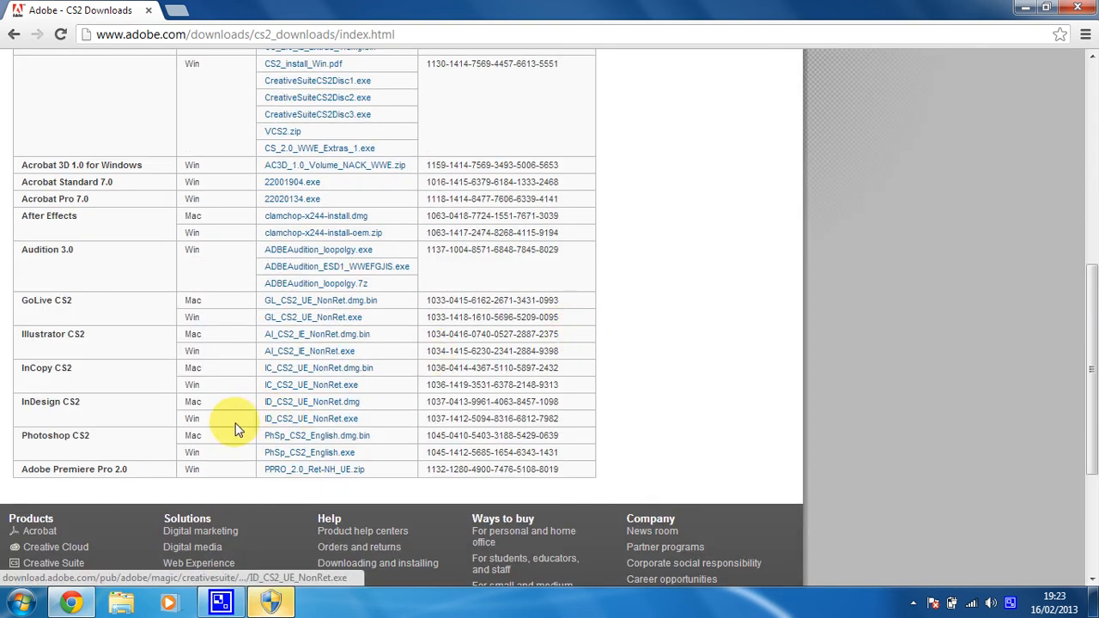
{"action": "mouse_move", "coordinate": [295, 454]}
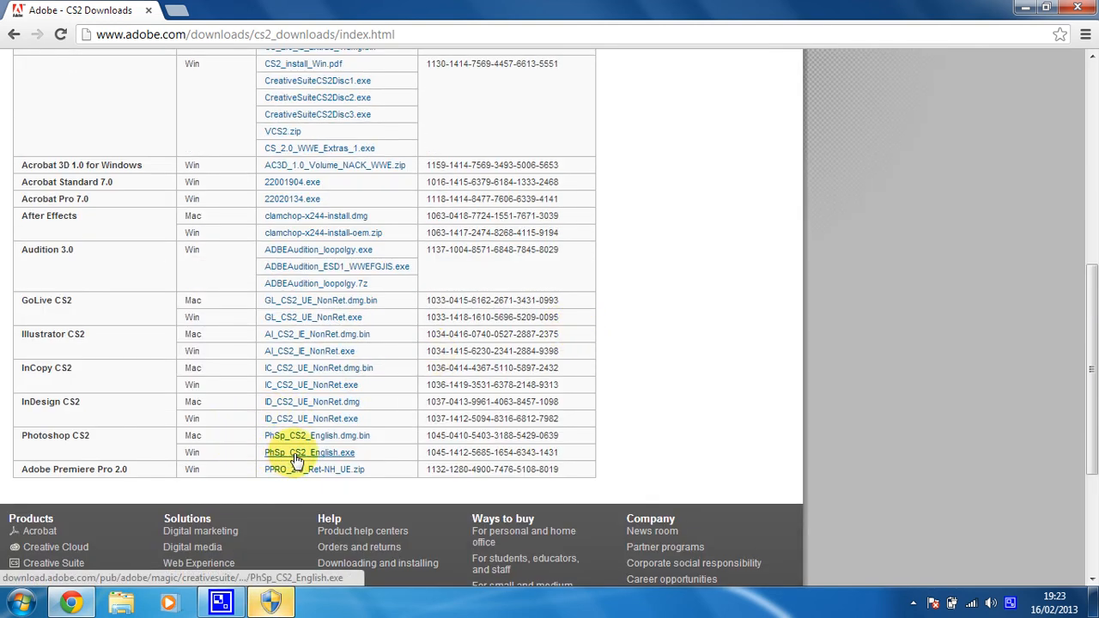
{"action": "left_click", "coordinate": [309, 453]}
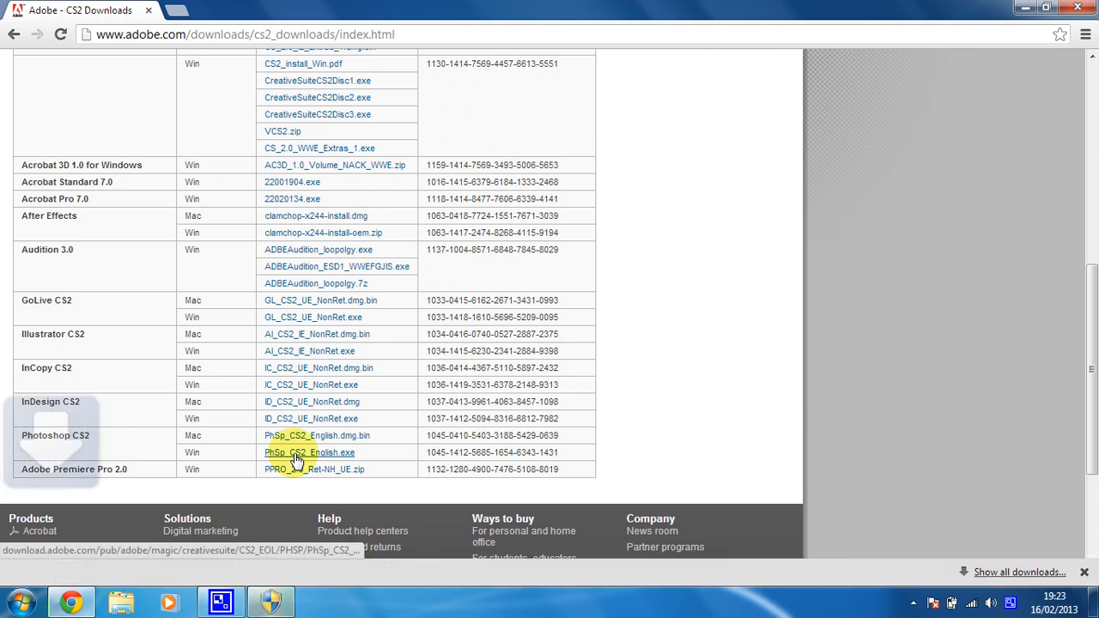
{"action": "left_click", "coordinate": [309, 454]}
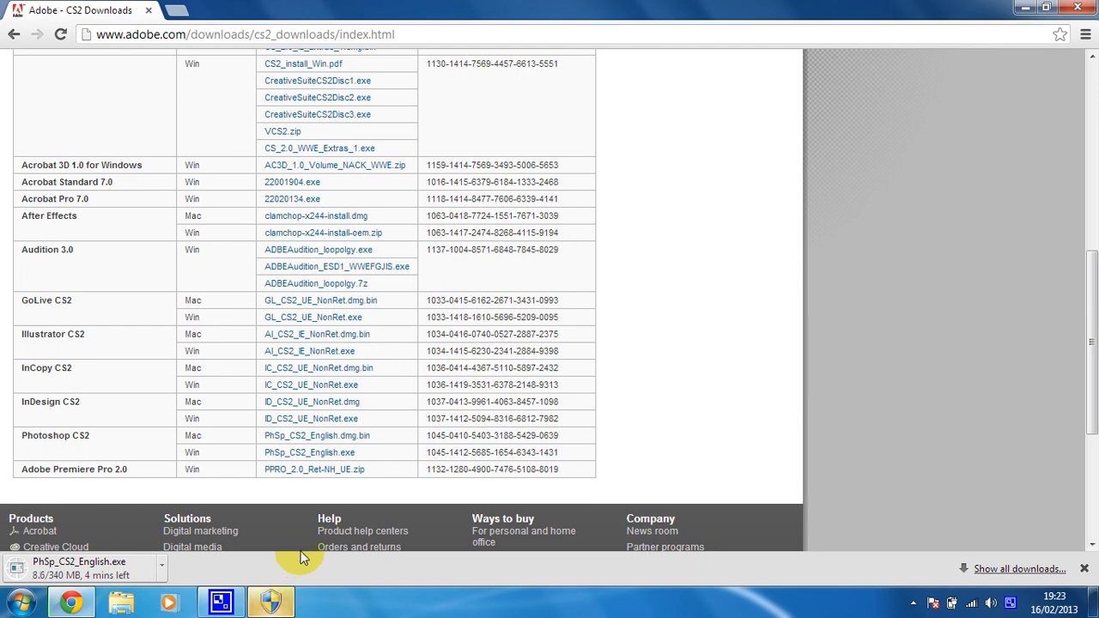
{"action": "mouse_move", "coordinate": [303, 556]}
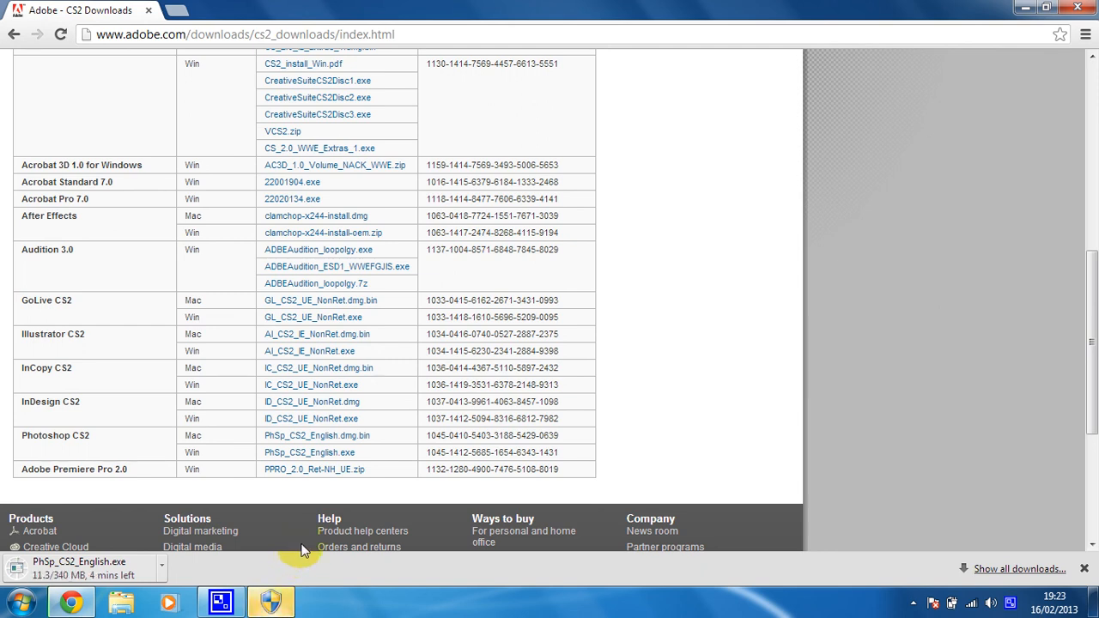